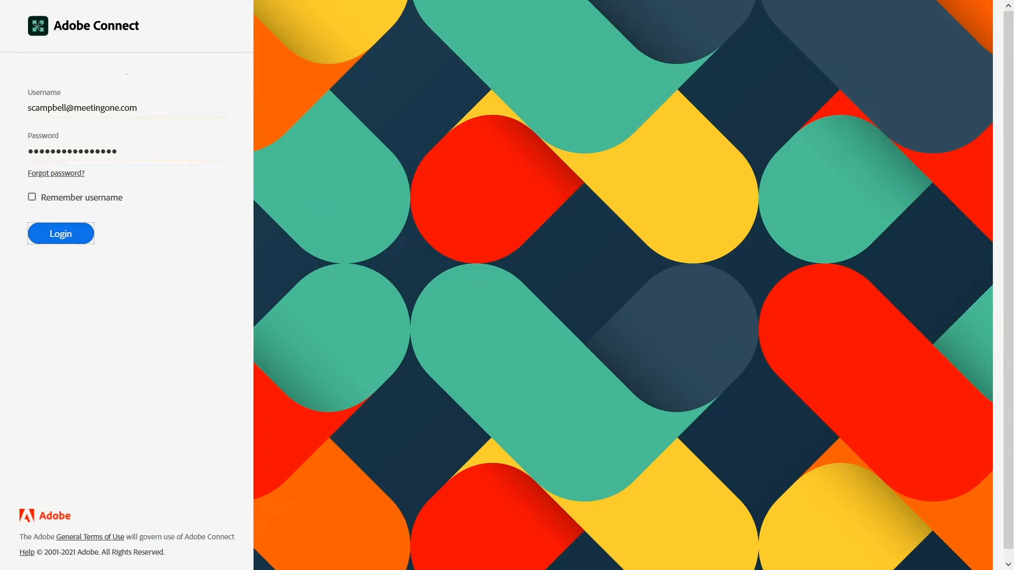
# - Sign in to Adobe Connect with the entered username and password
pyautogui.click(60, 234)
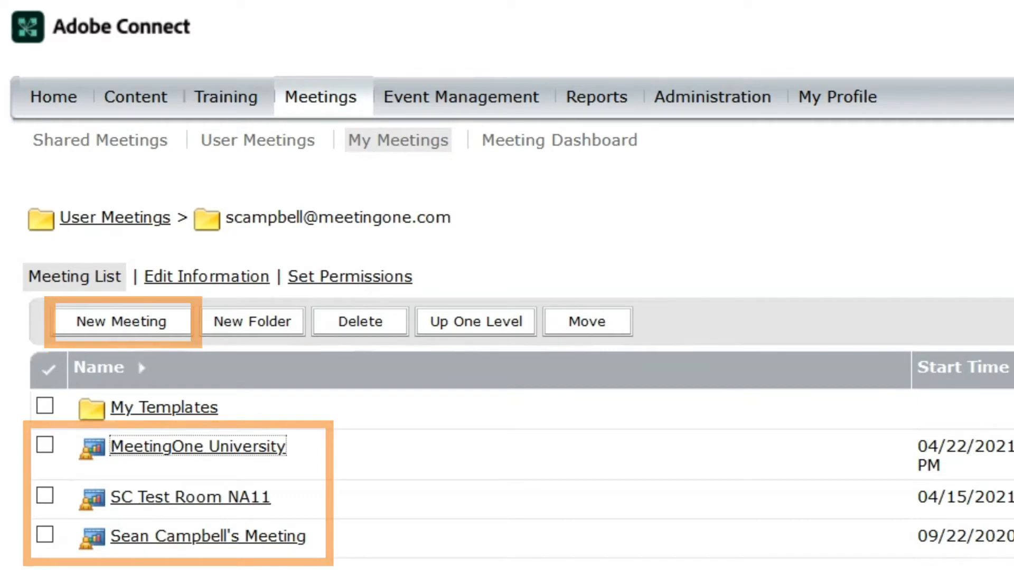
# - Bring up MeetingOne University's Edit Information form at its Audio Conference Settings
pyautogui.click(198, 446)
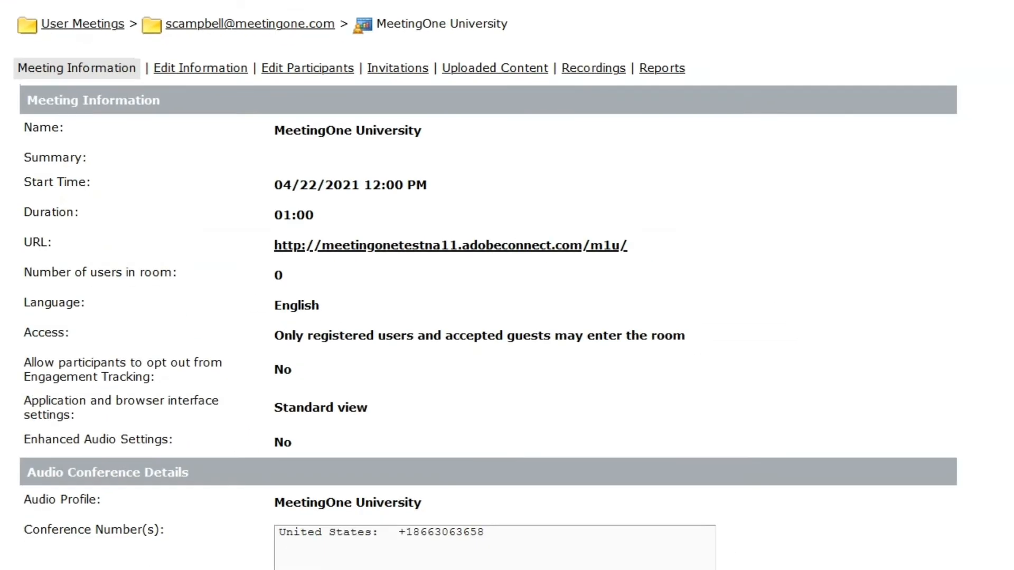
pyautogui.moveTo(201, 67)
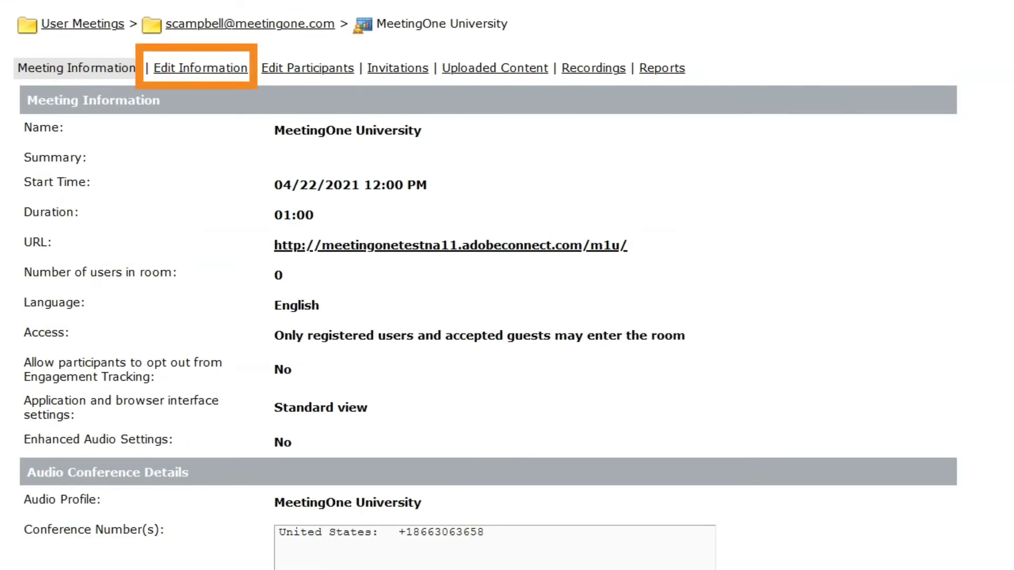
pyautogui.click(201, 68)
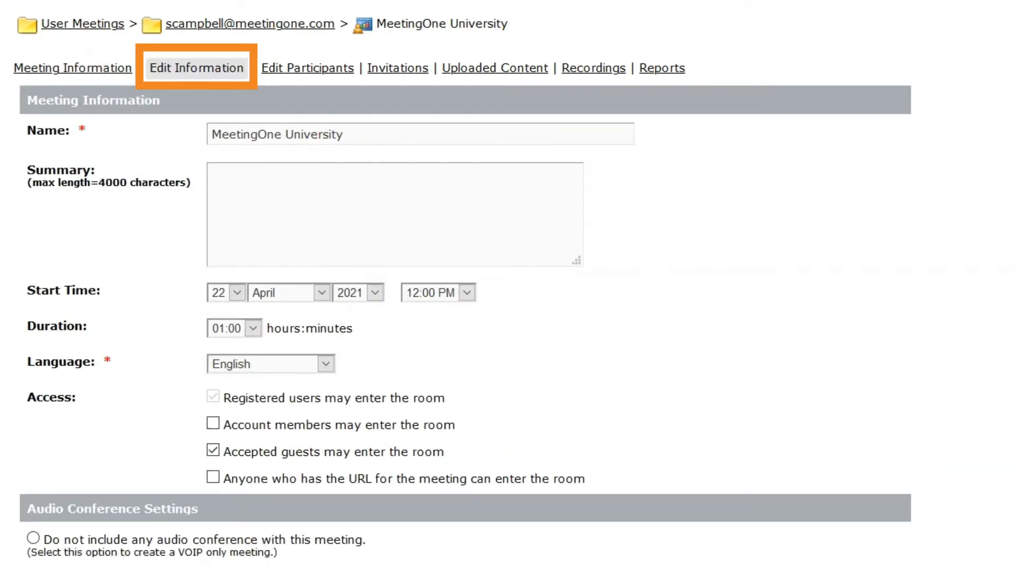
pyautogui.scroll(-3)
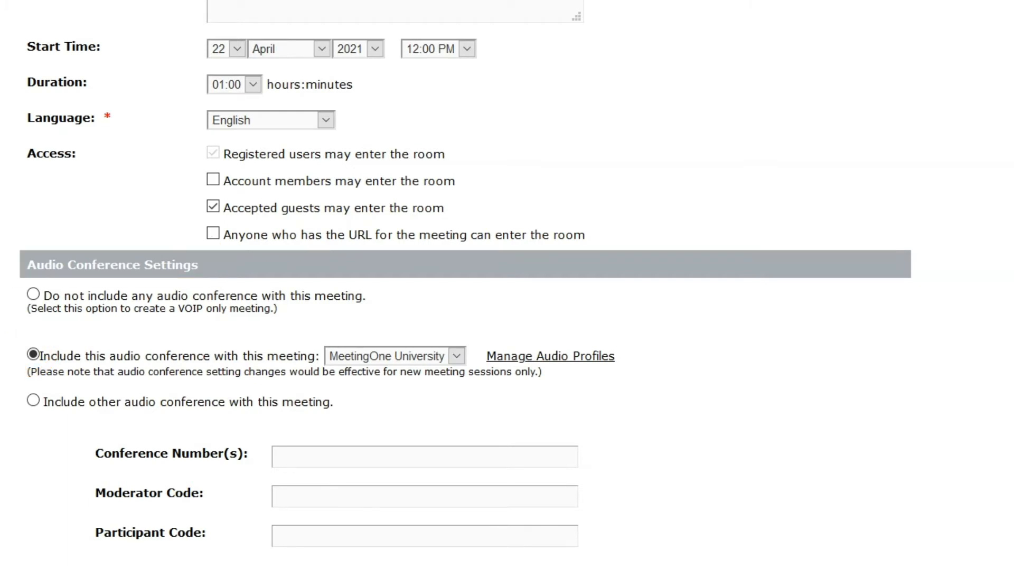
# - Associate the MeetingOne University audio profile with the room and save the meeting details
pyautogui.click(457, 355)
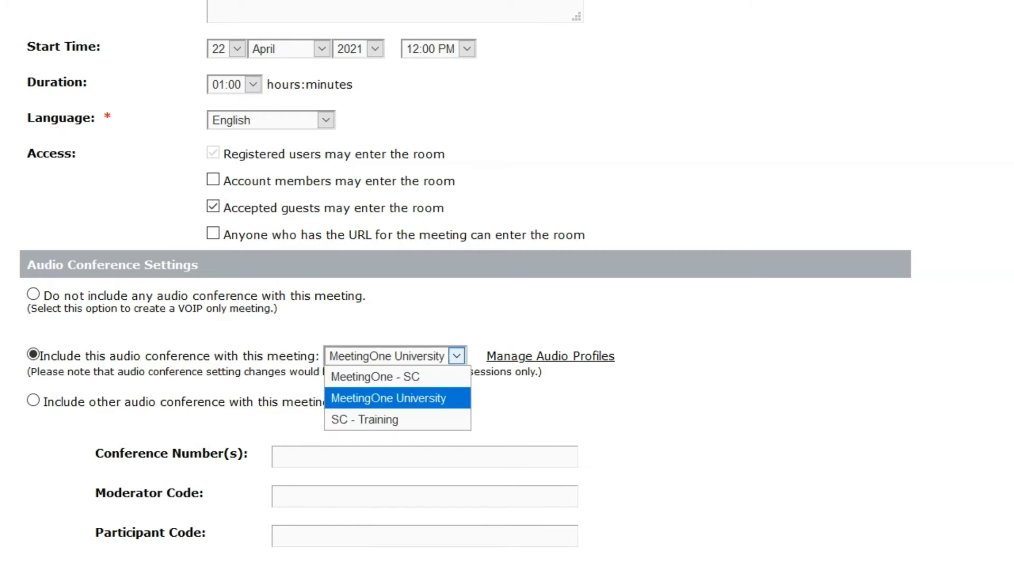
pyautogui.moveTo(365, 419)
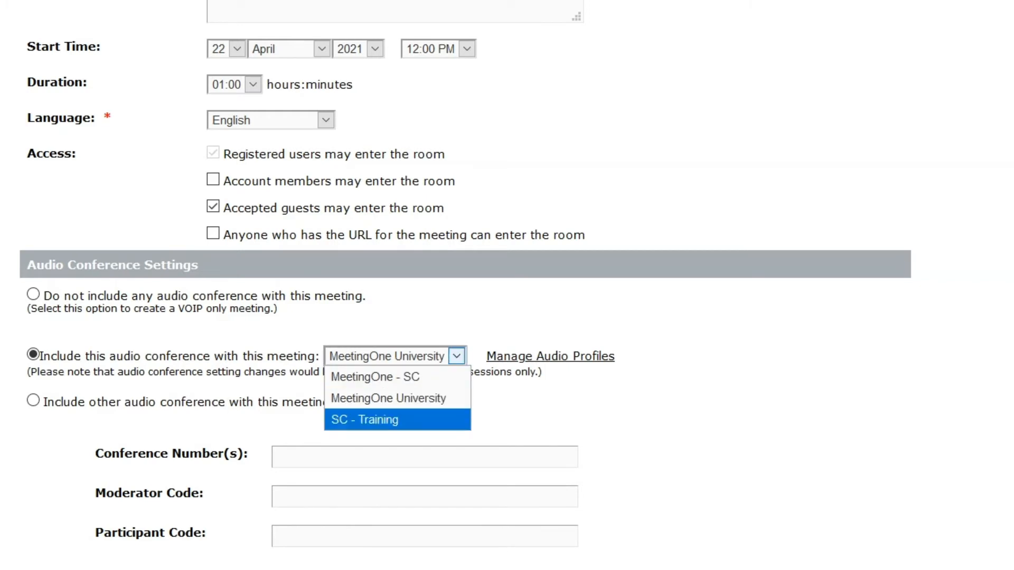
pyautogui.click(389, 398)
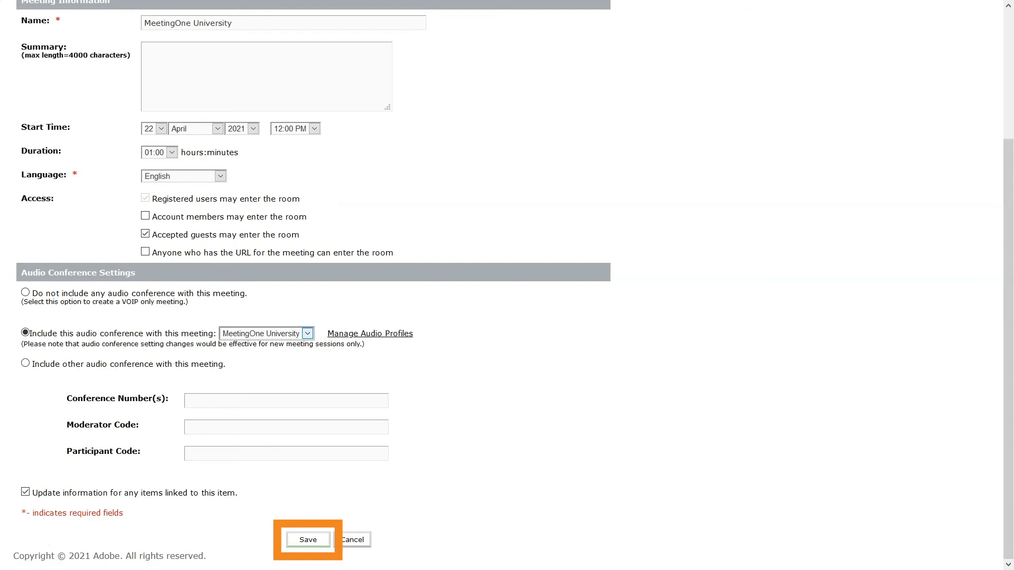
pyautogui.click(307, 540)
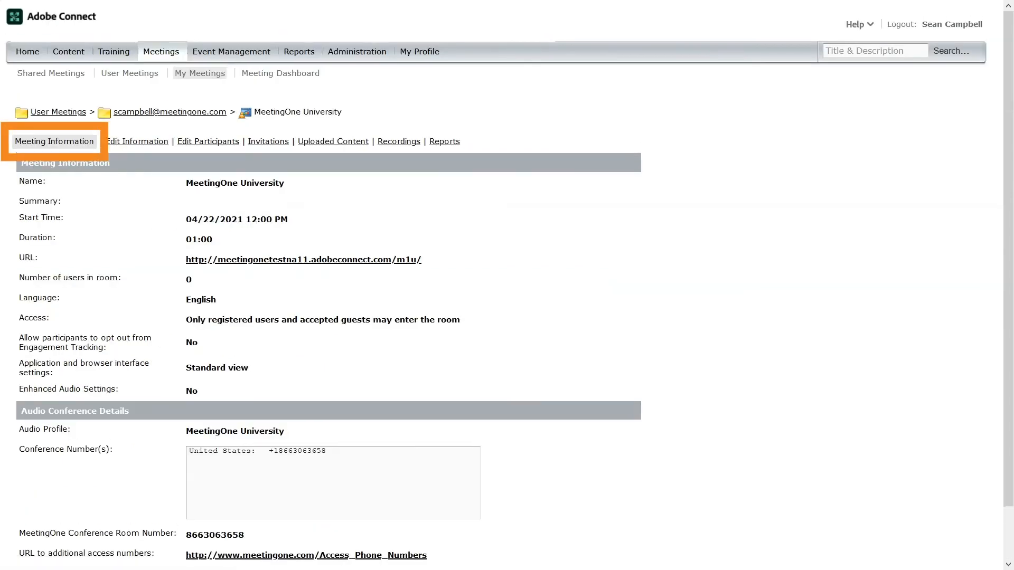
pyautogui.scroll(-3)
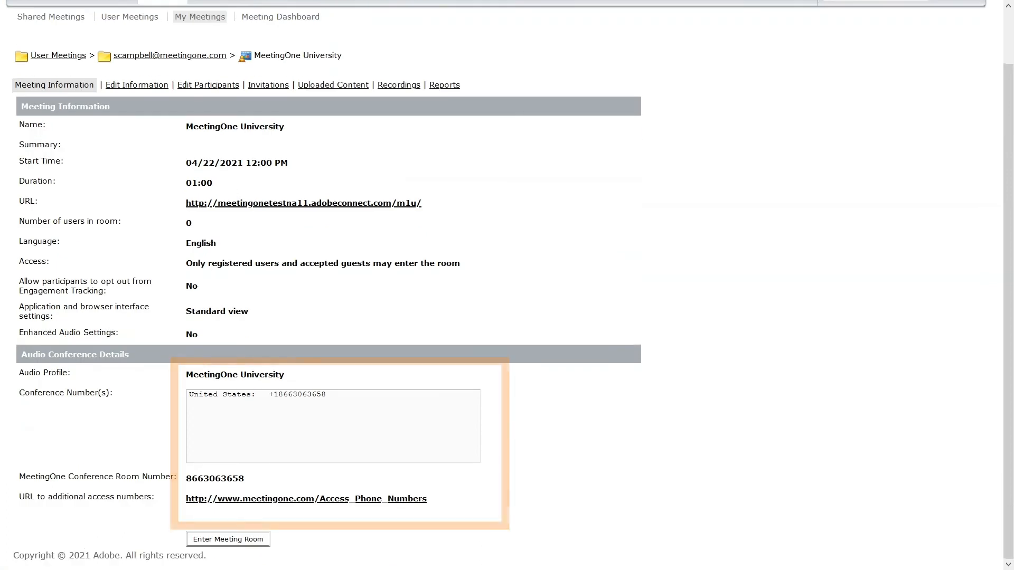